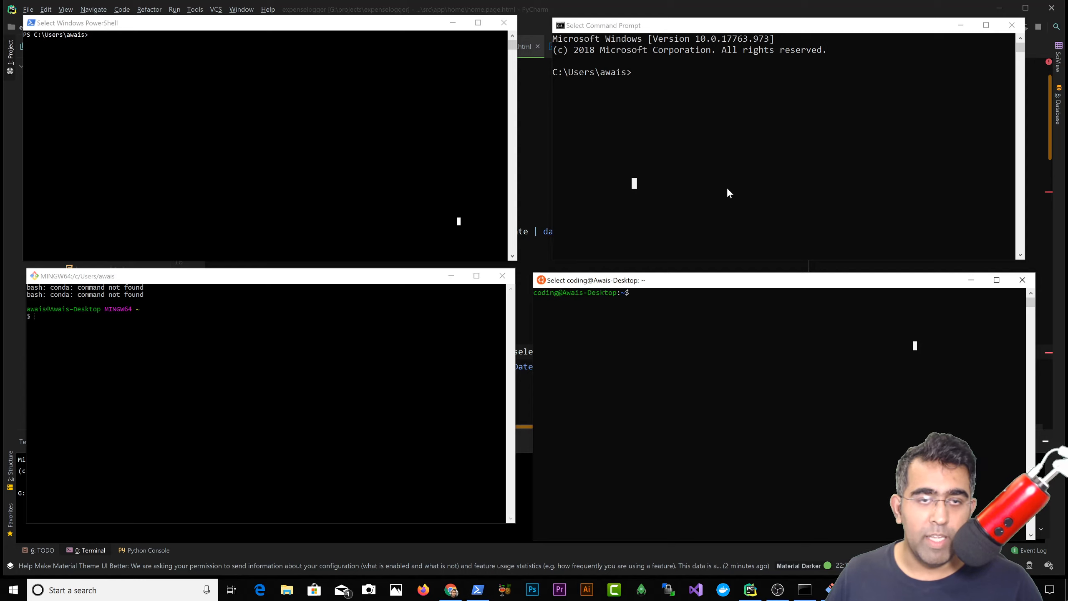
mouse_move(519, 156)
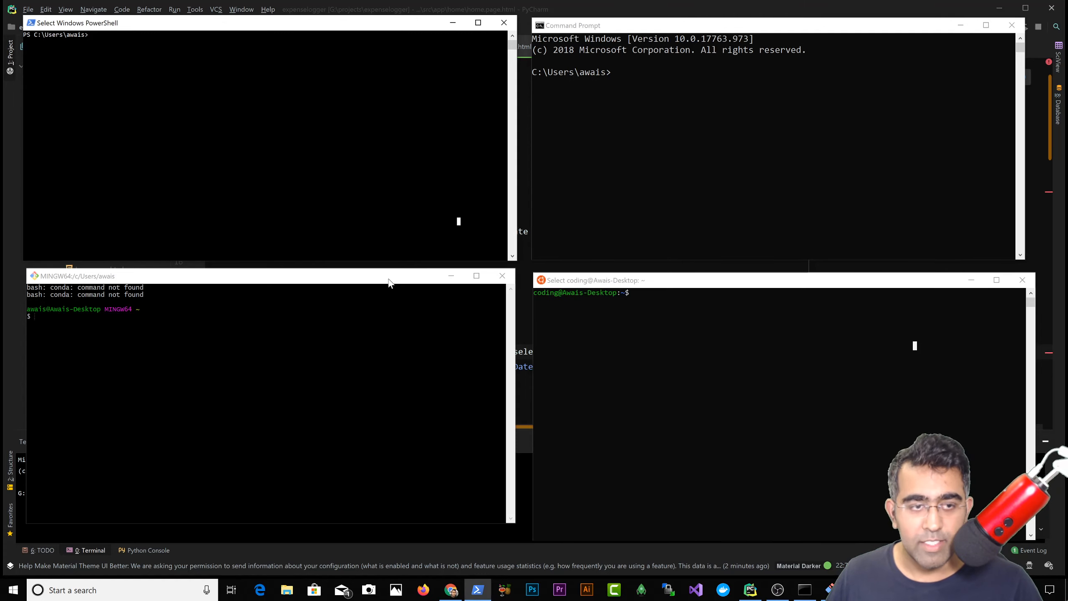
mouse_move(716, 324)
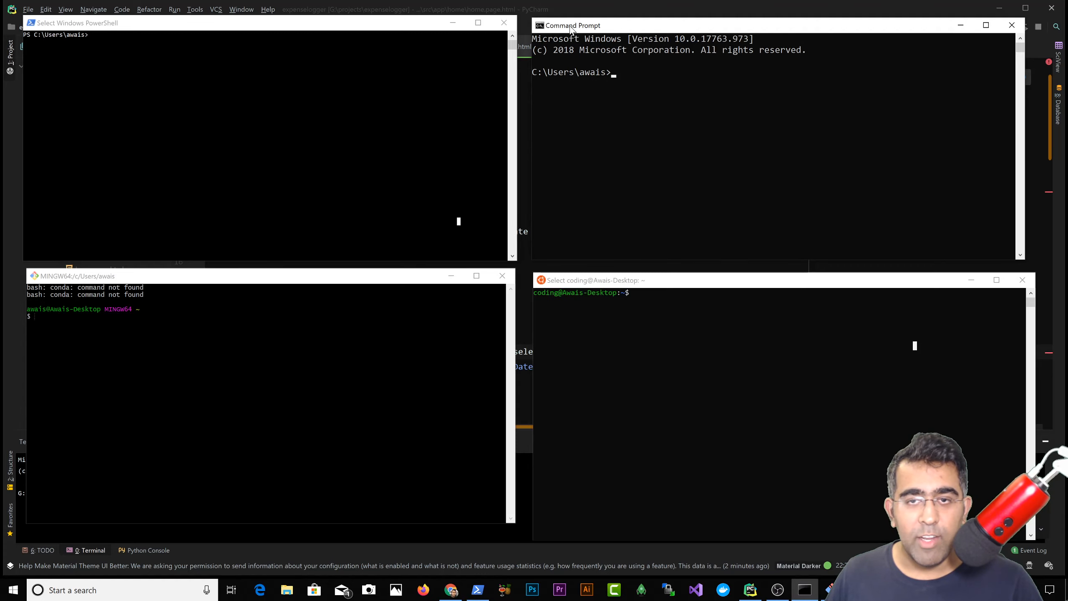
mouse_move(352, 91)
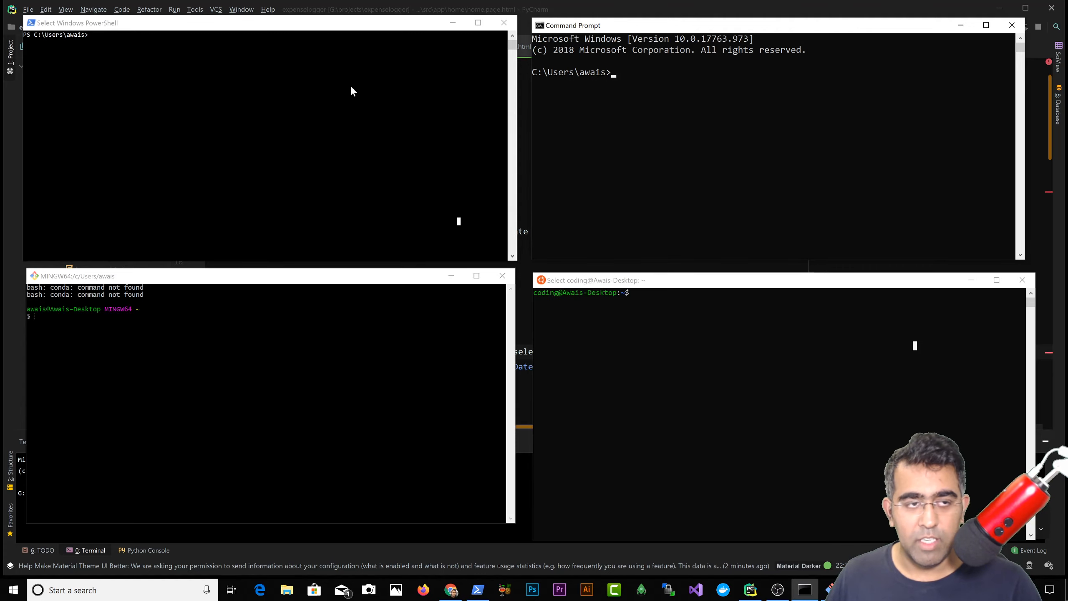
mouse_move(725, 177)
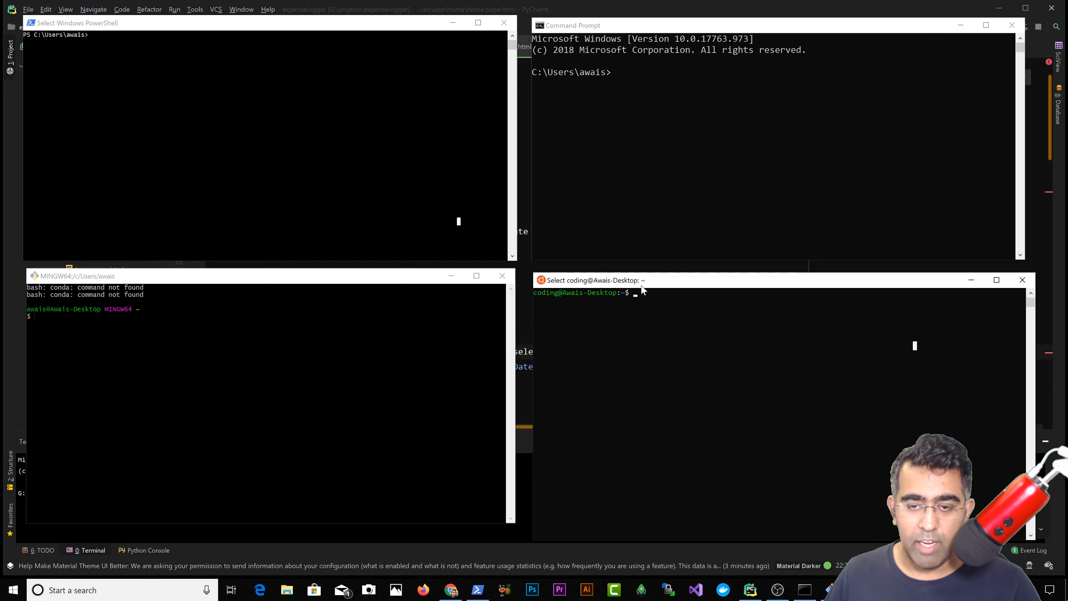
mouse_move(634, 362)
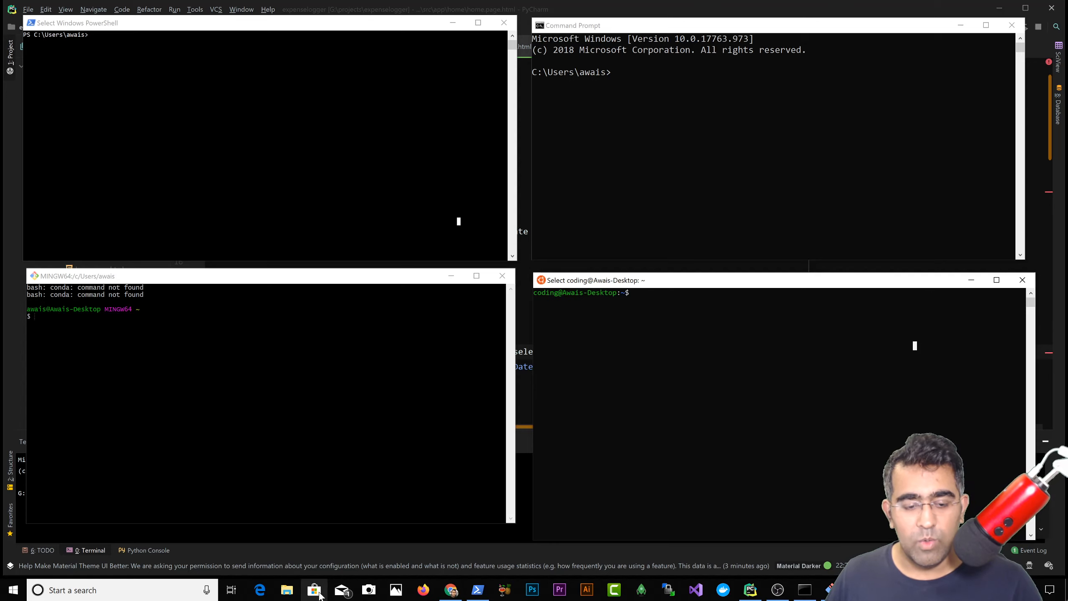
Search the Microsoft Store for 'ubuntu' to list the Ubuntu, 18.04 LTS and 16.04 LTS apps
left_click(313, 590)
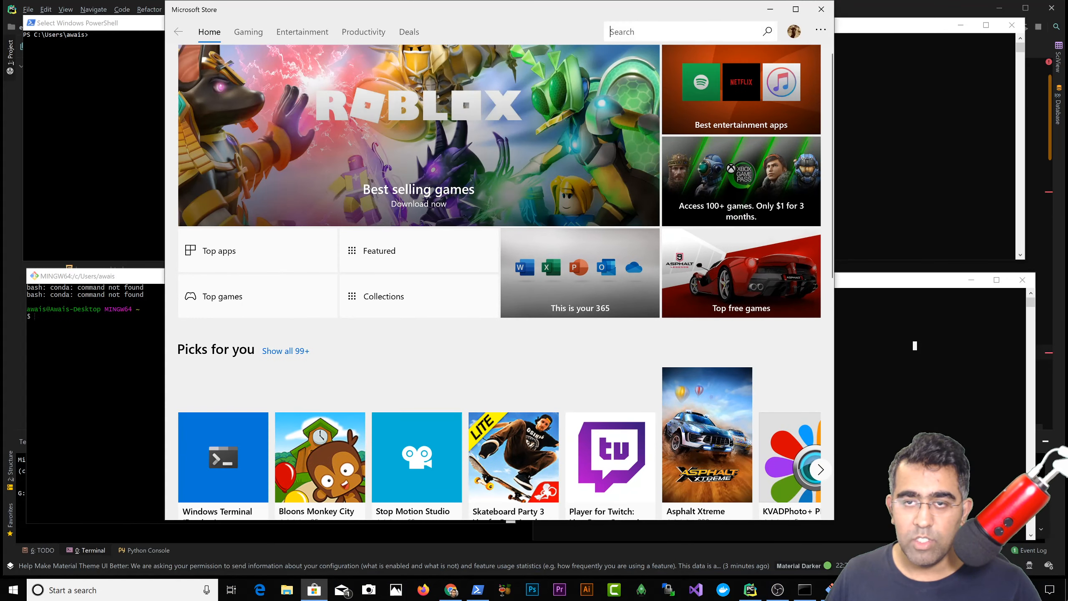
type("ubuntu")
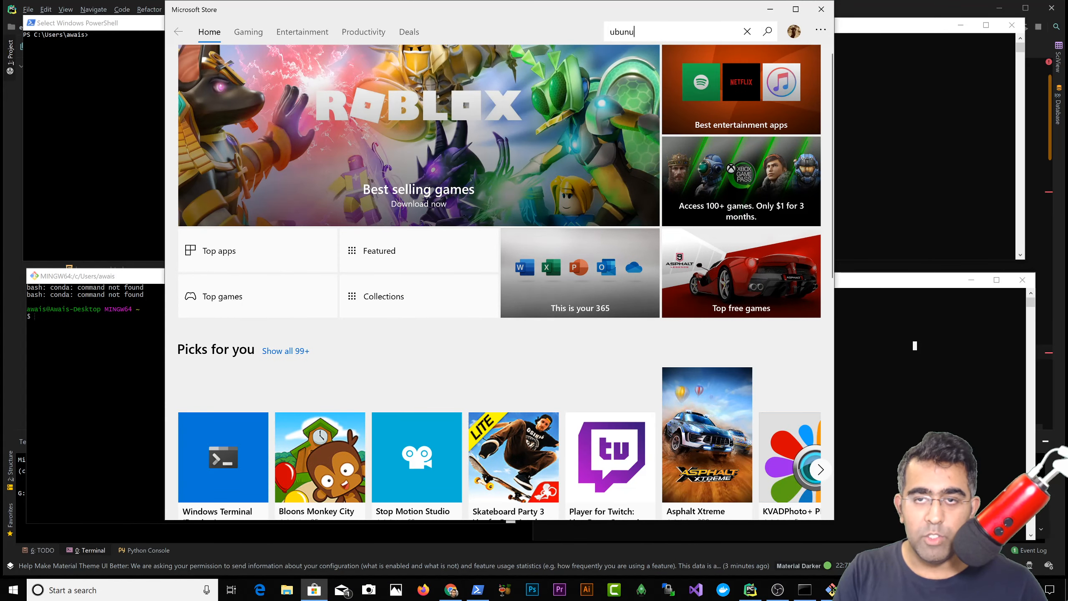
left_click(766, 31)
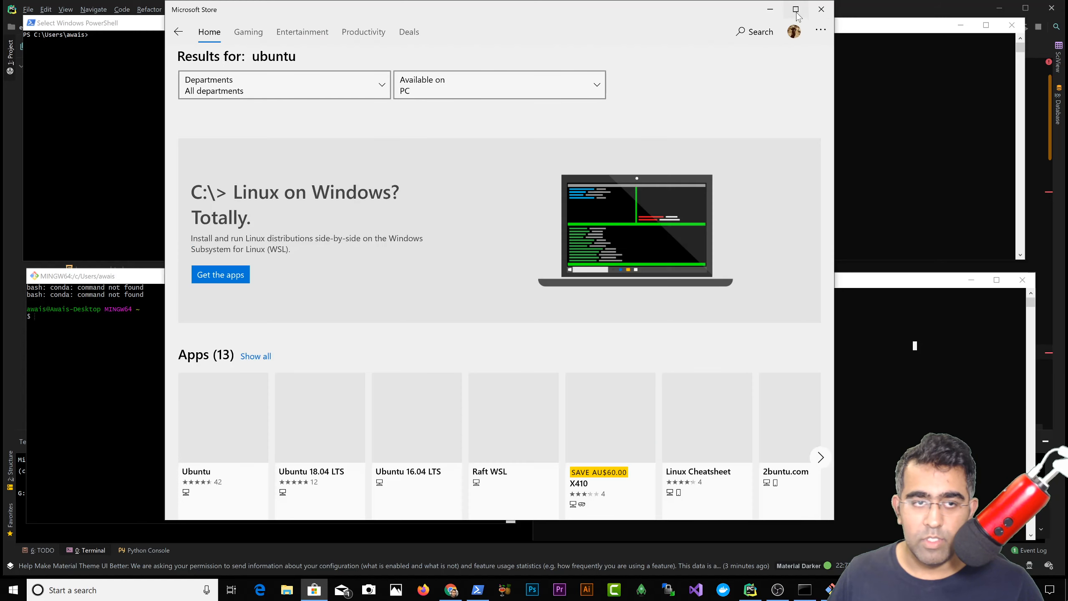
Scroll the results to reach the Ubuntu app and install it from its product page
scroll("down", 3)
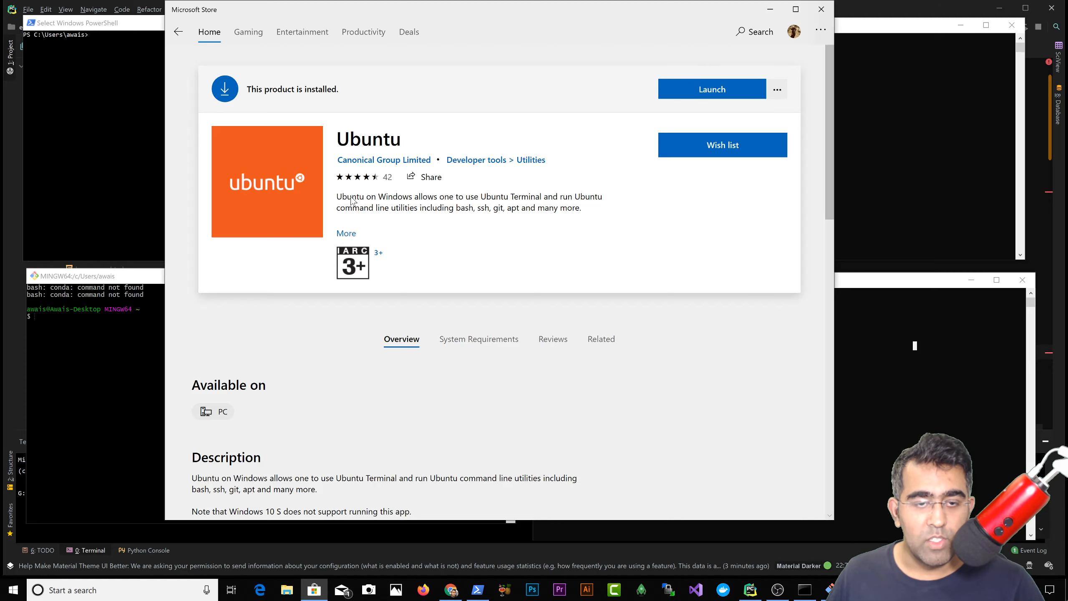
mouse_move(439, 206)
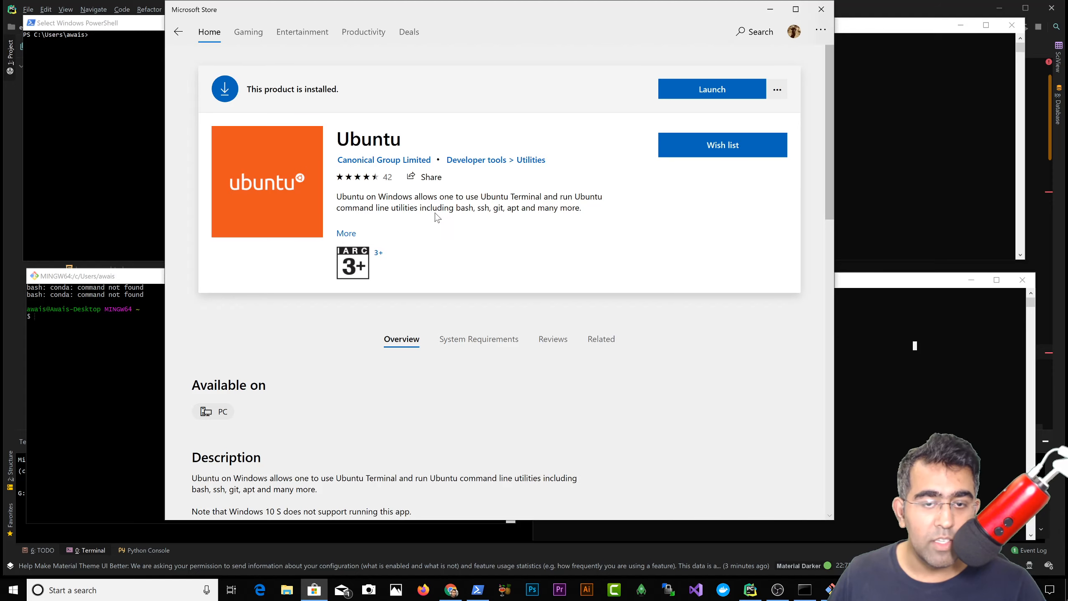
mouse_move(491, 214)
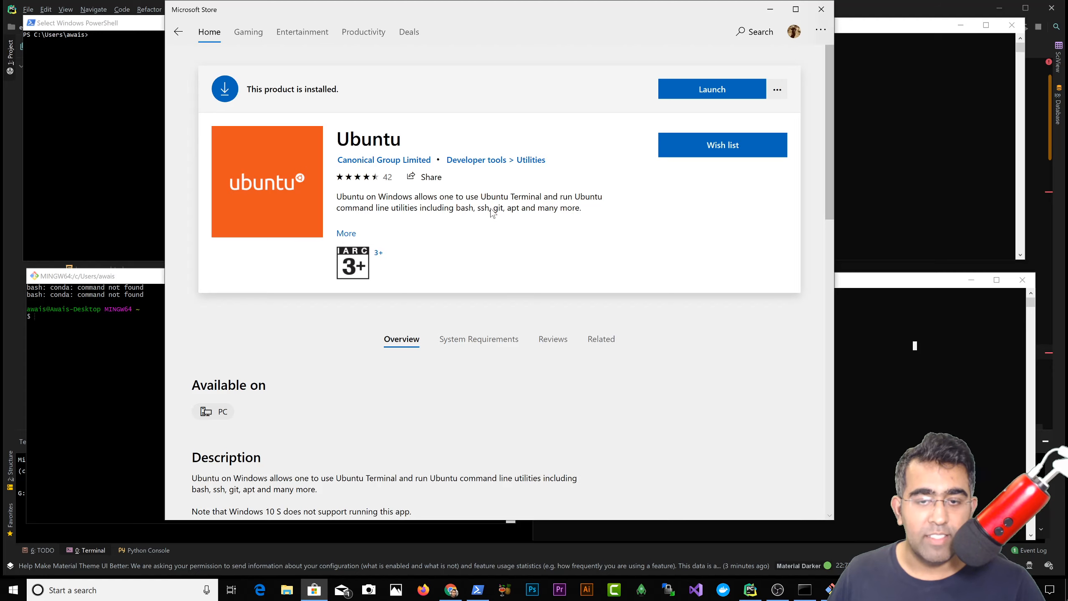
mouse_move(529, 214)
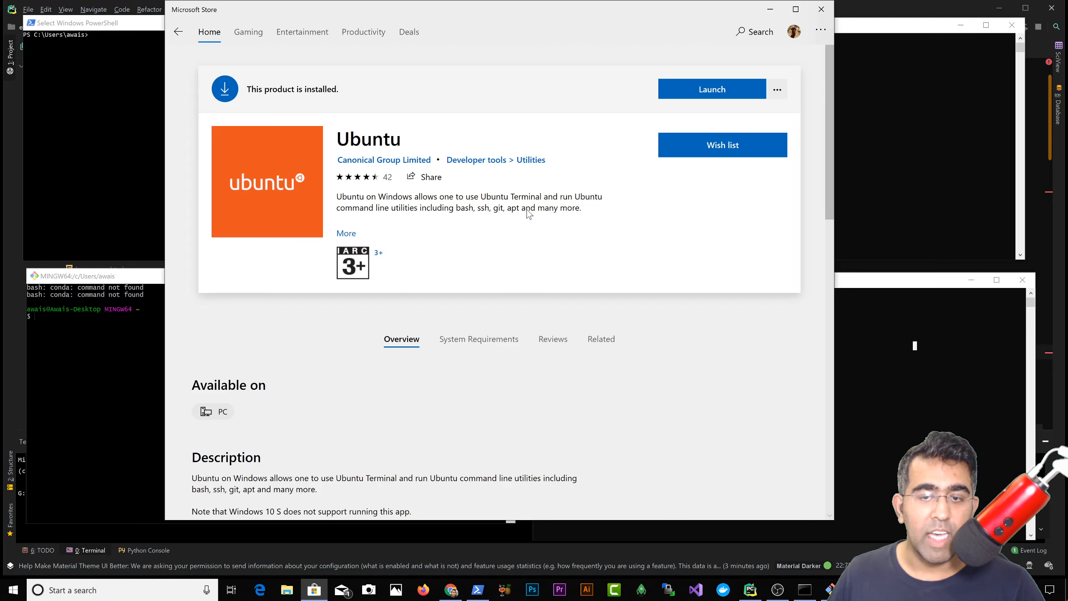
mouse_move(574, 68)
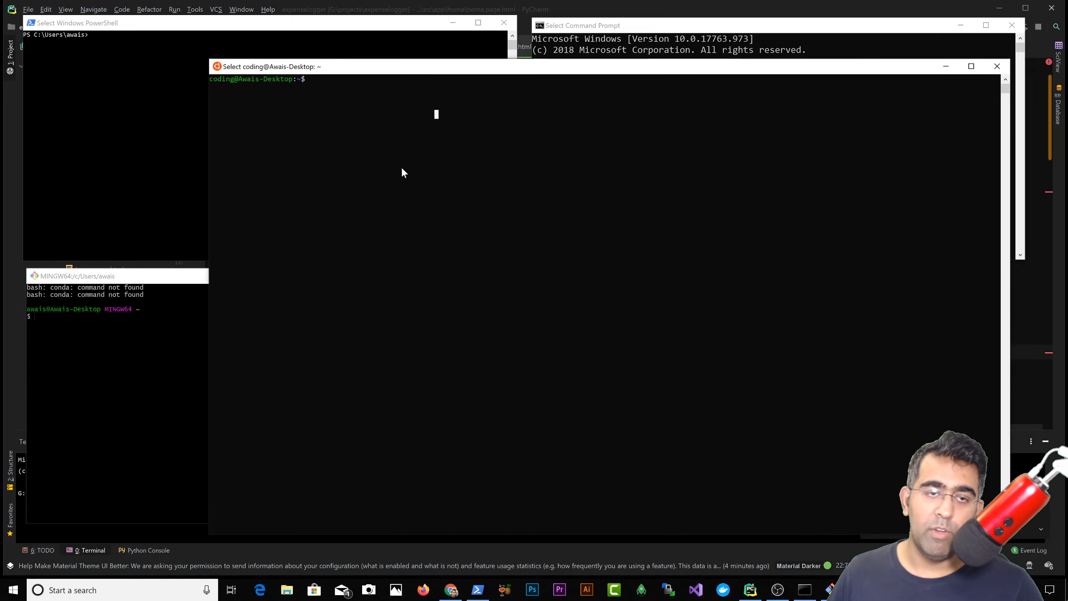
Run ls at the coding@Awais-Desktop bash prompt, which returns no files
type("ls")
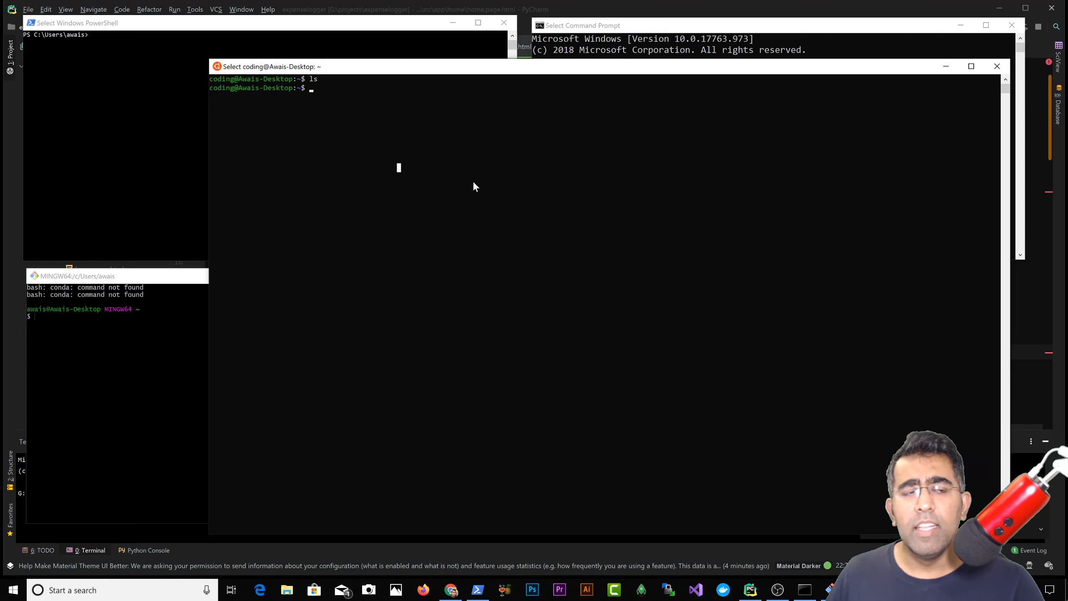
mouse_move(472, 168)
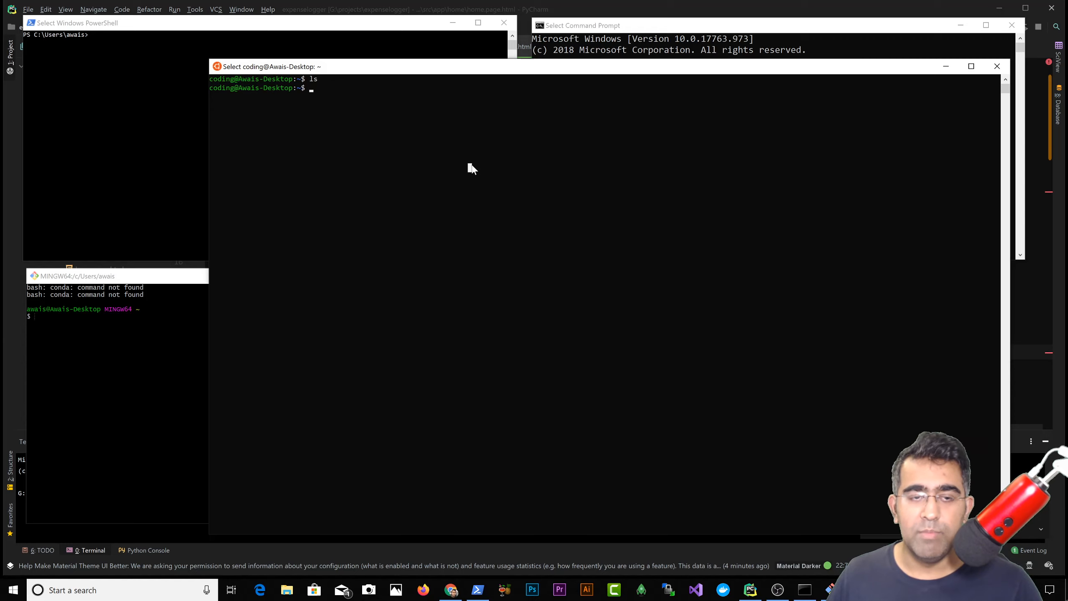
mouse_move(639, 73)
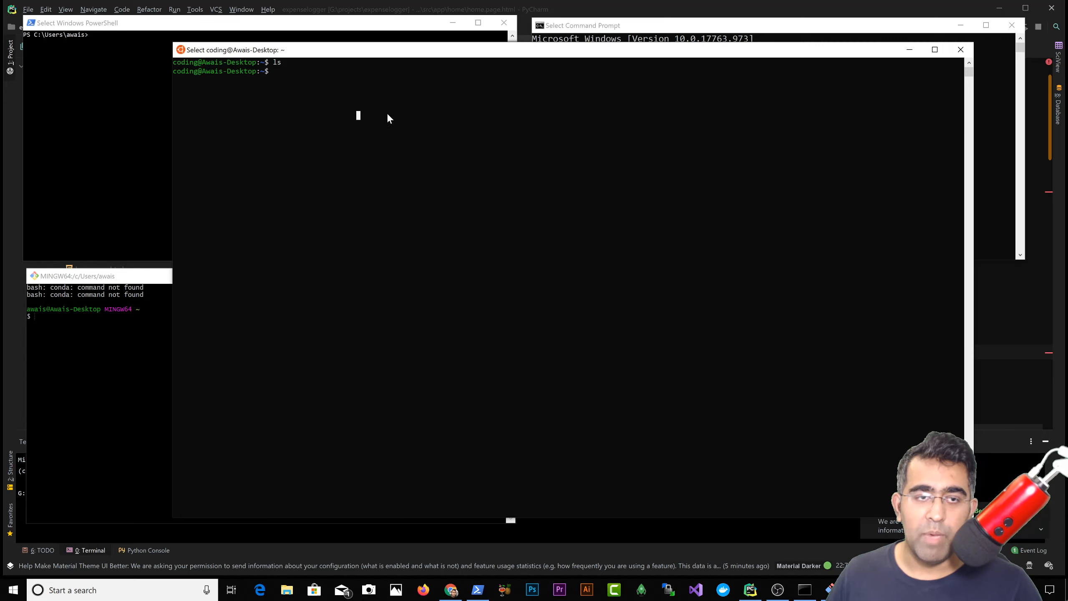
mouse_move(402, 120)
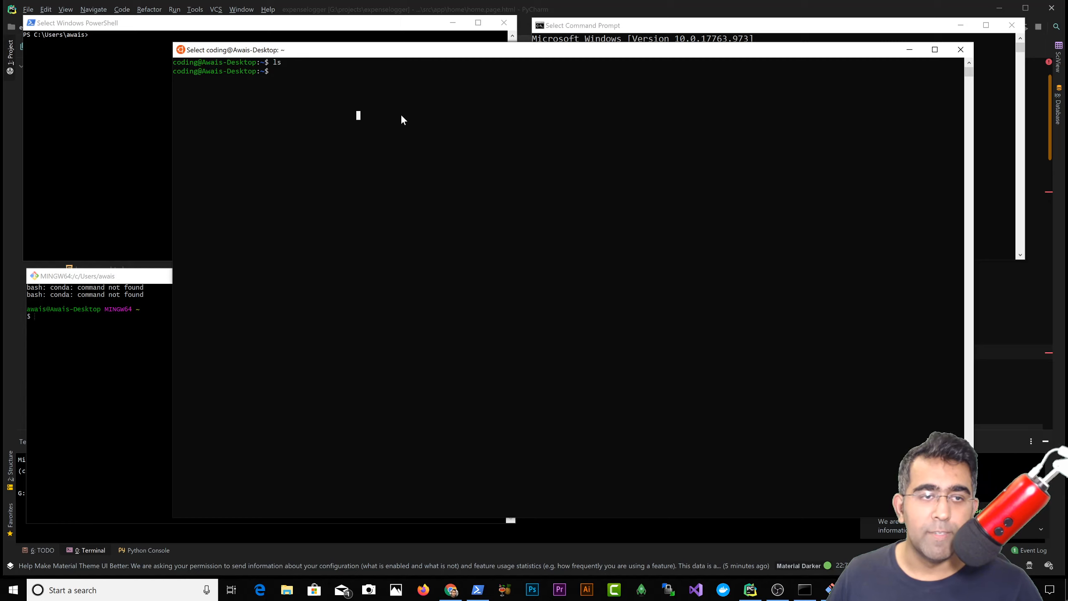